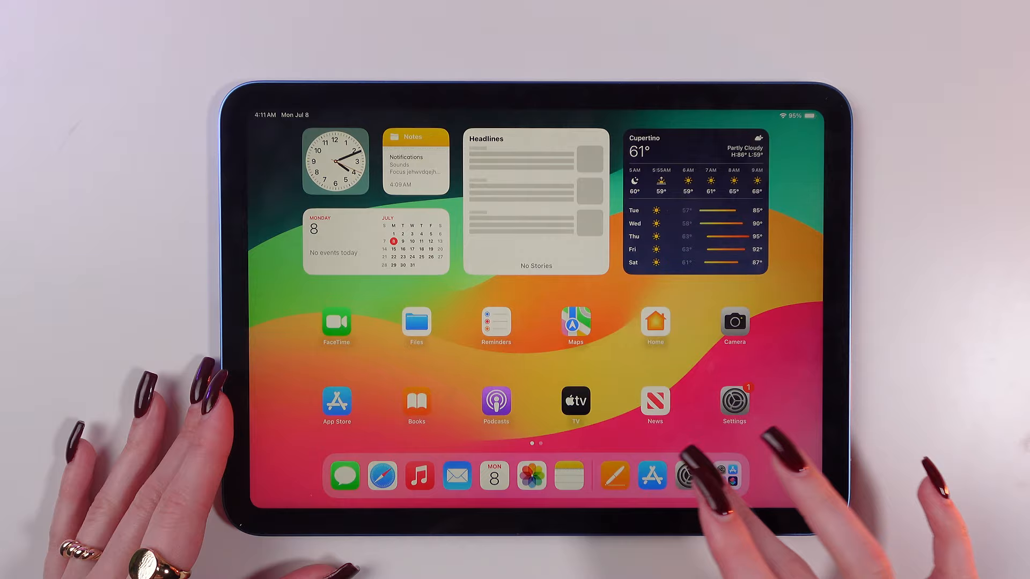
- Launch the Settings app from the Home Screen, landing on the Wi-Fi page
left_click(734, 400)
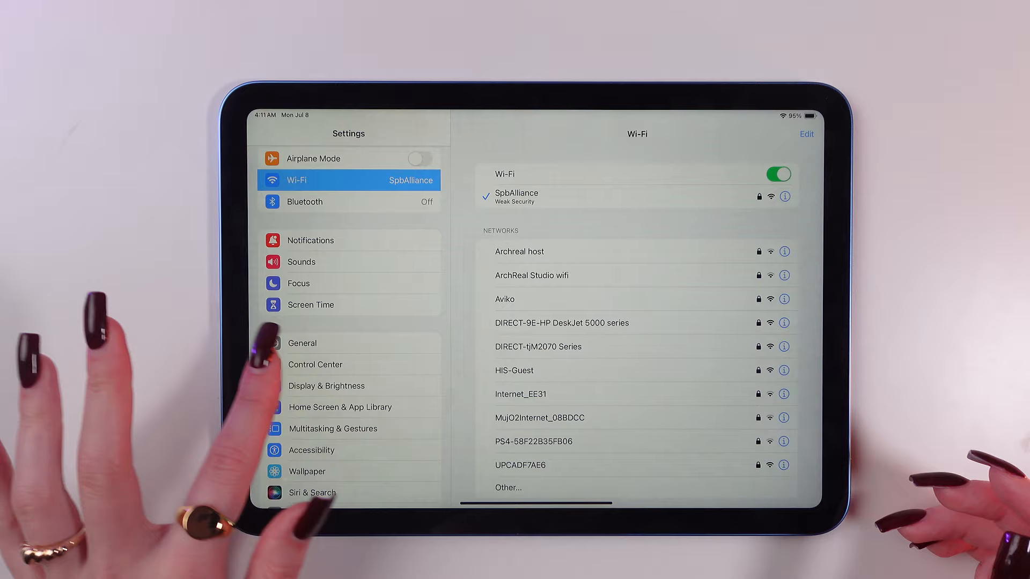
- Open the Control Center settings and scroll down through More Controls
left_click(316, 364)
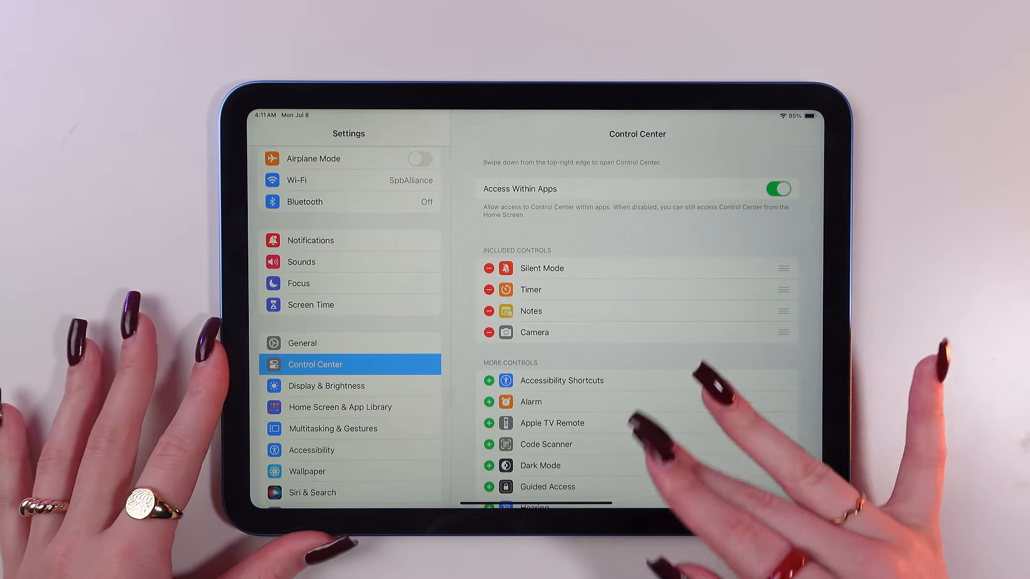
scroll("down", 3)
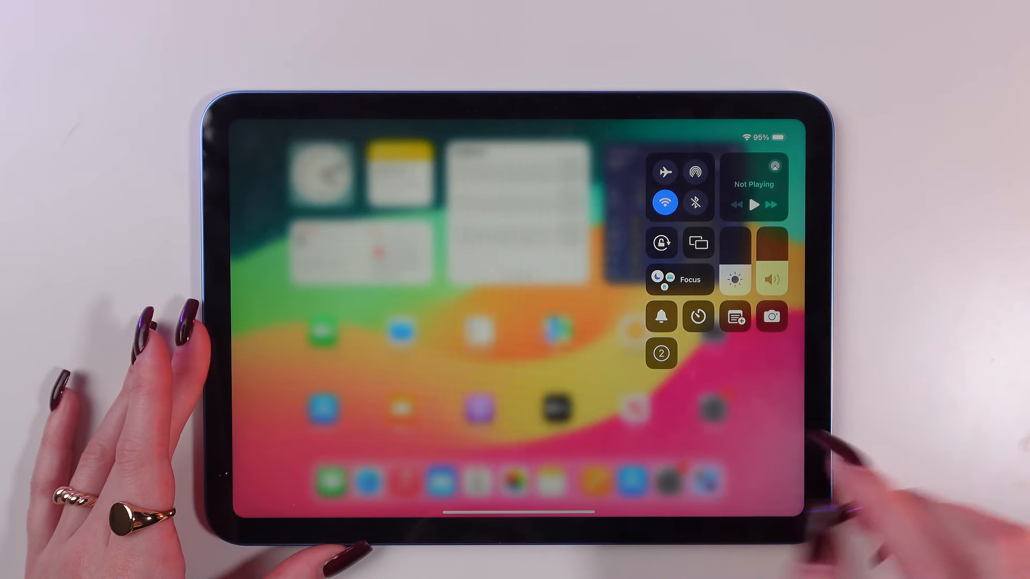
- Record the screen while typing 'sgushasvcudvaucdhavuhv' in Notes, then stop the recording
left_click(661, 353)
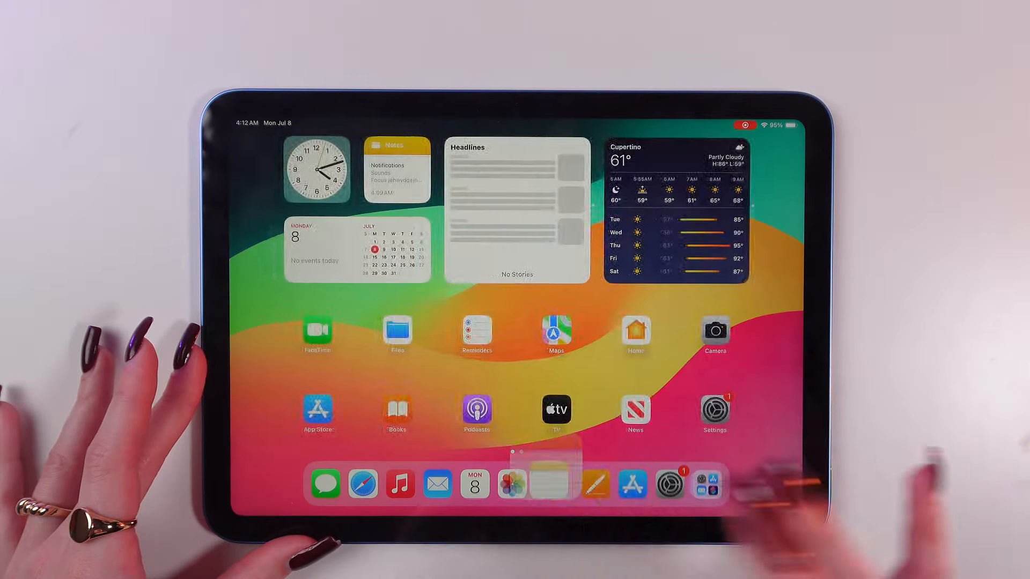
left_click(396, 172)
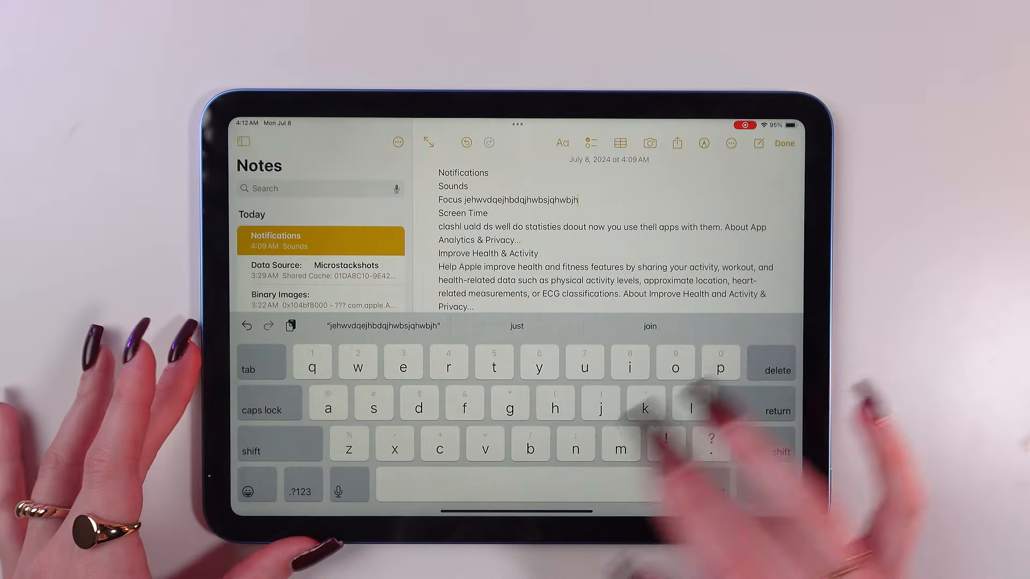
type("sgushasvcudvaucdhavuhv")
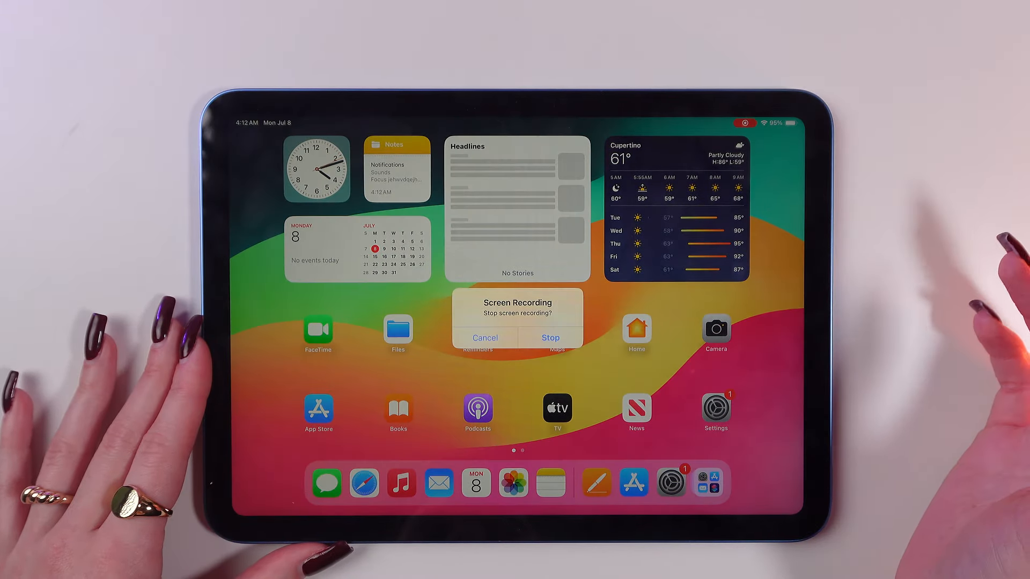
left_click(550, 338)
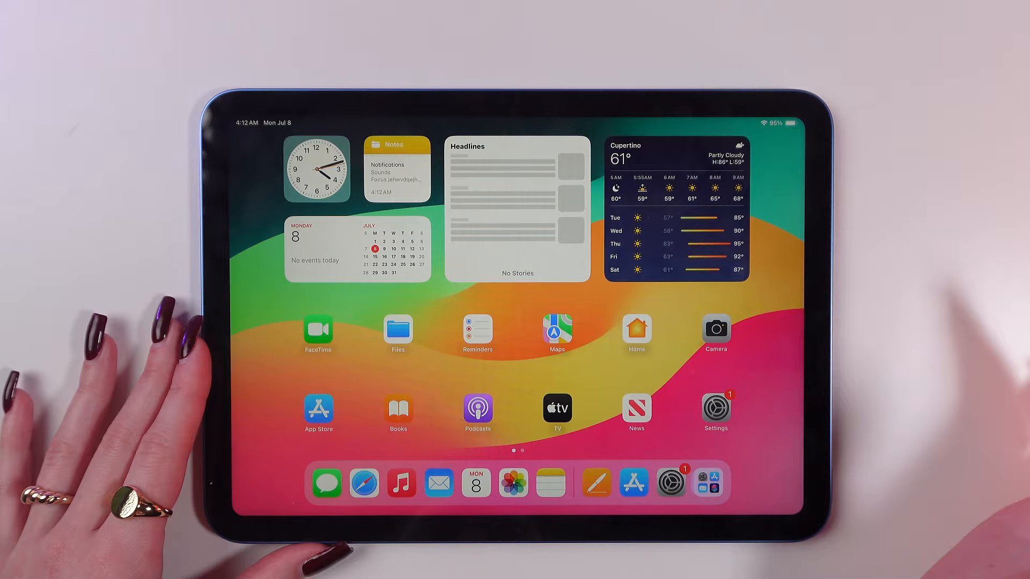